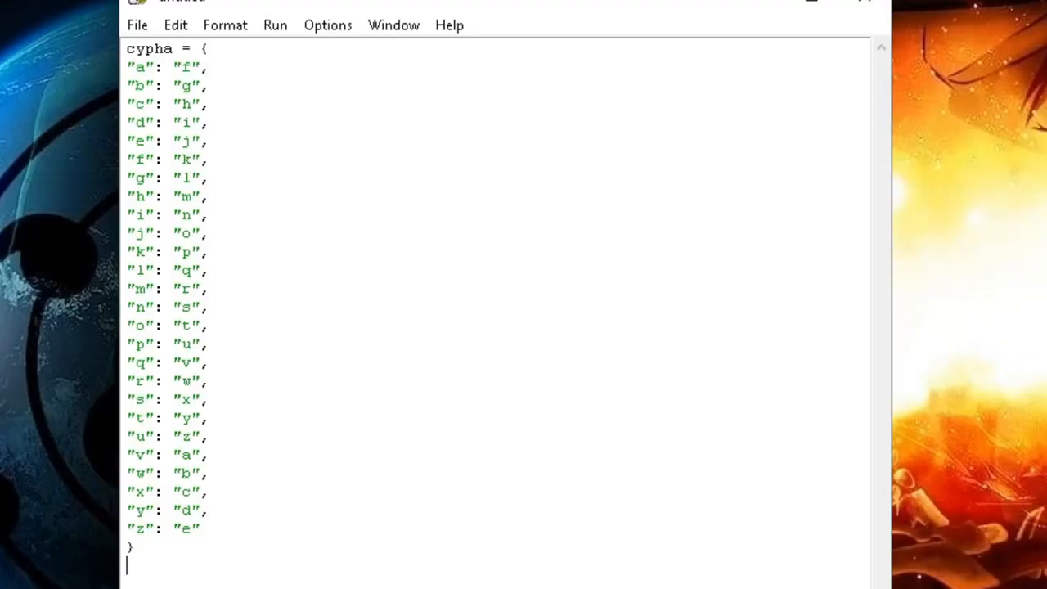
Step: Below the cypha dictionary, read the user's text with input('enter a text: ')
text(text = input(')
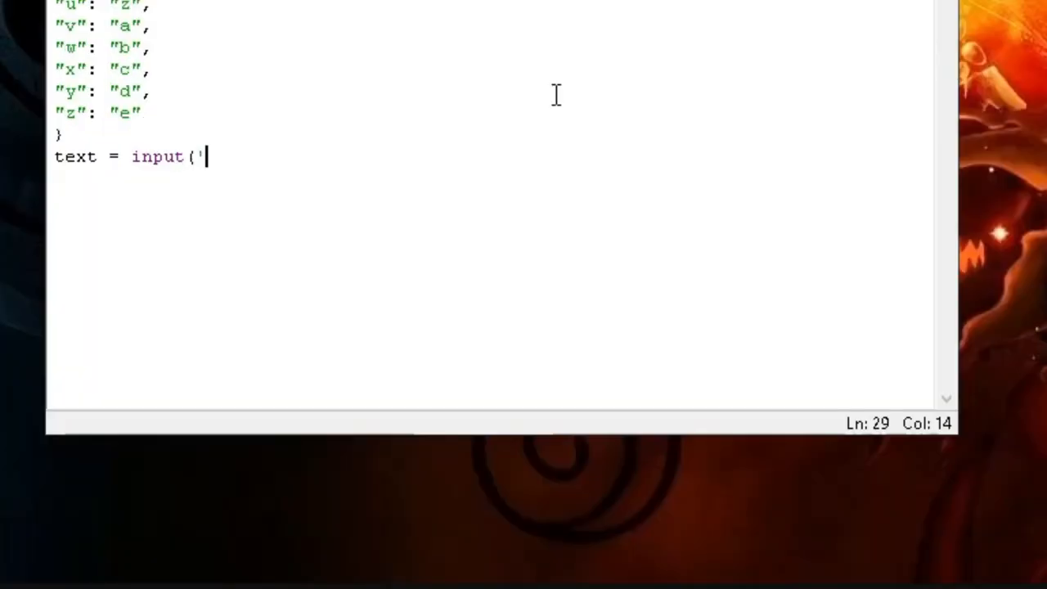
text(enter a text)
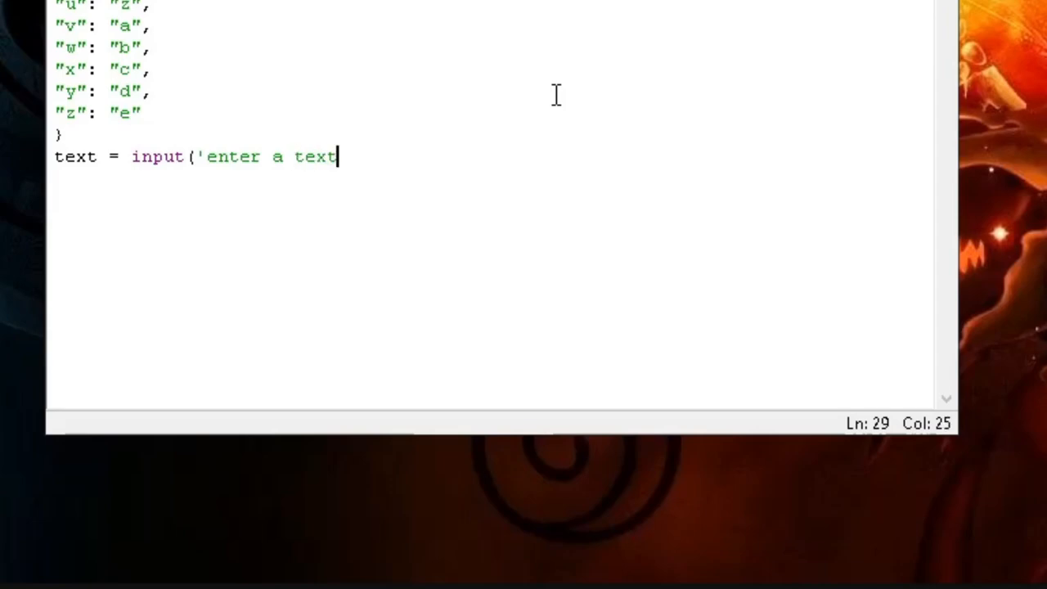
text(:)
text(#dictionary paring)
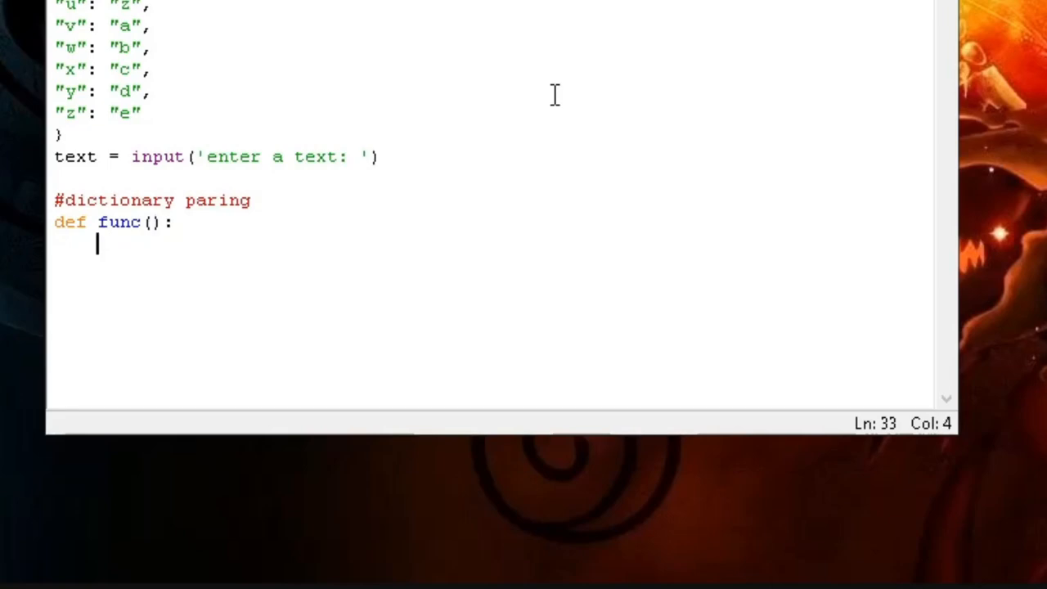
Step: Start func with an empty list and a for loop over range(len(text))
text(lis)
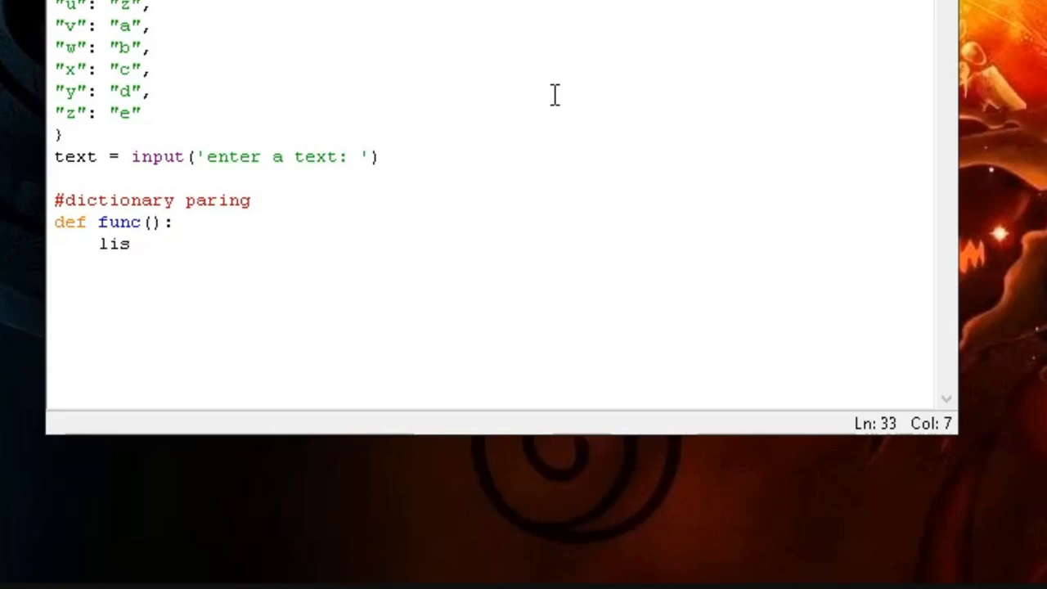
text(t =)
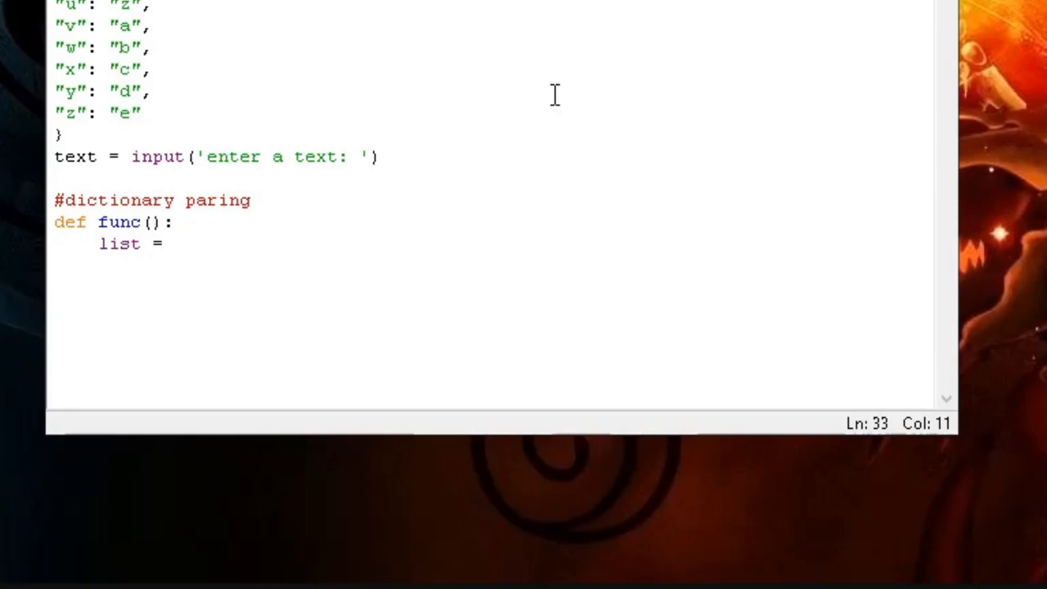
text([[])
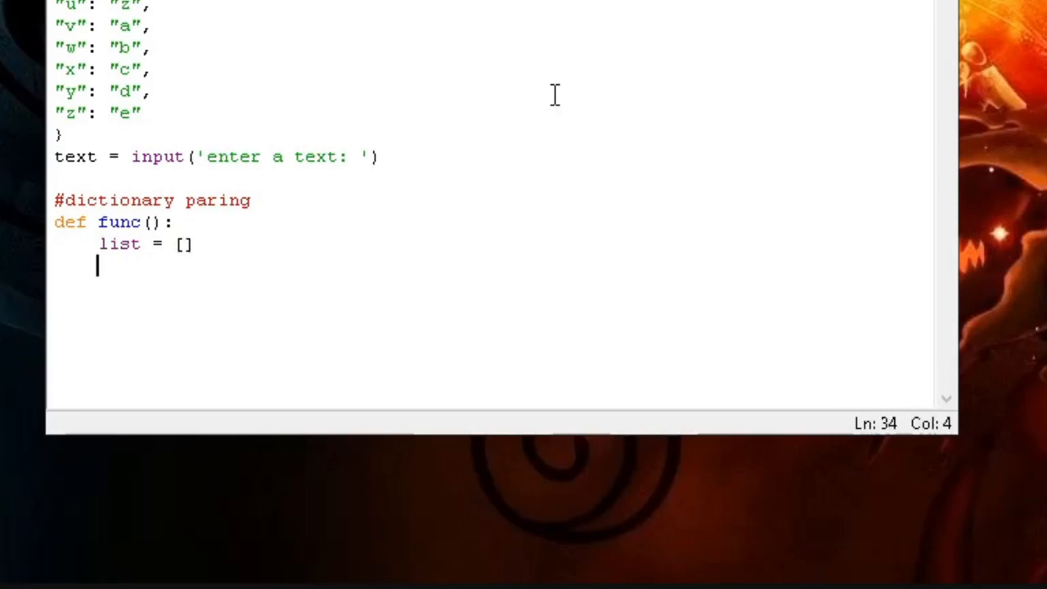
text(for i)
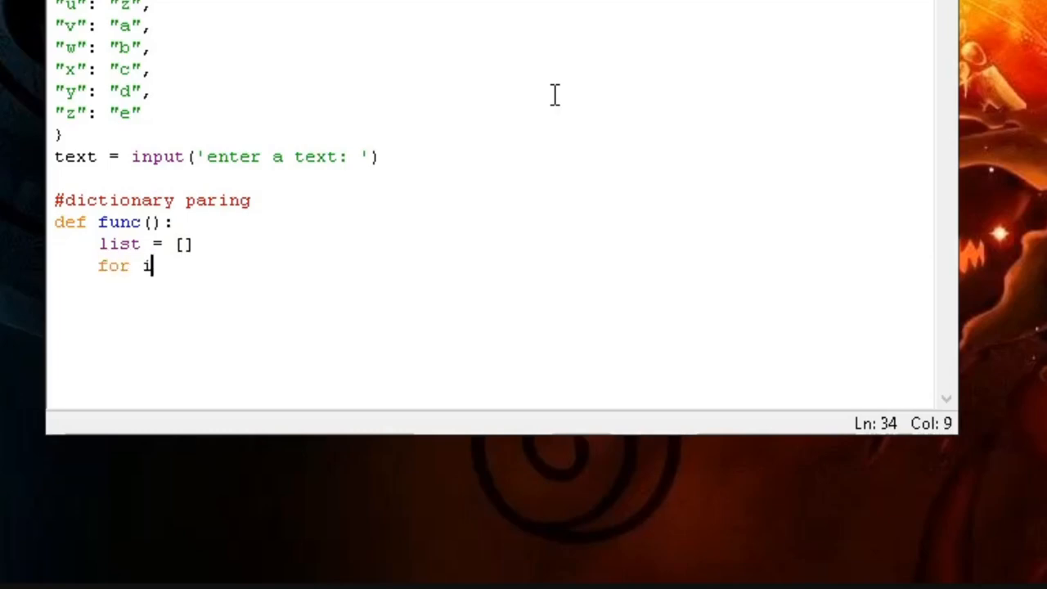
text(in range)
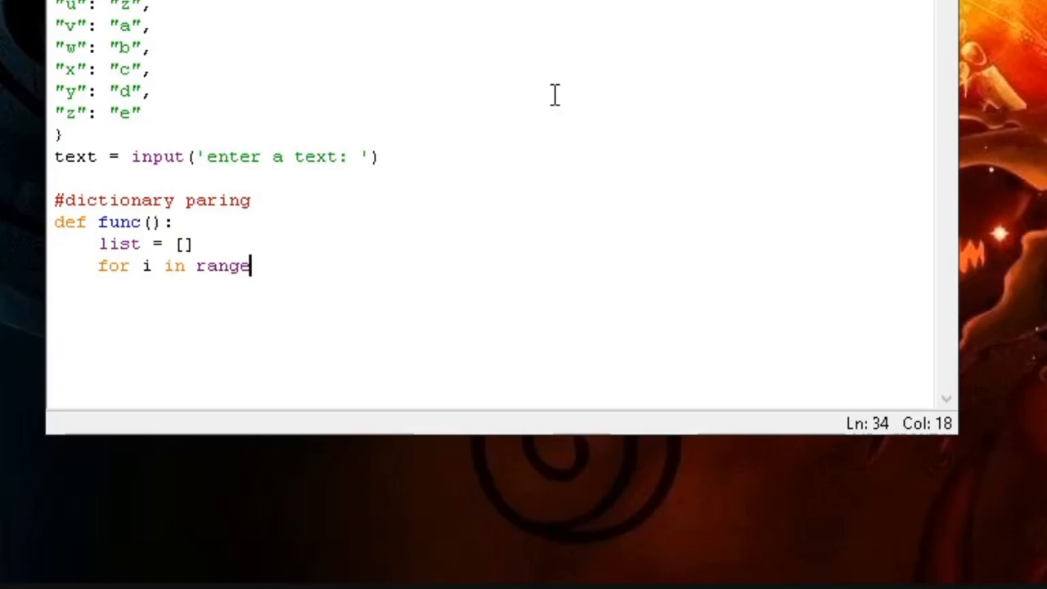
text((len()
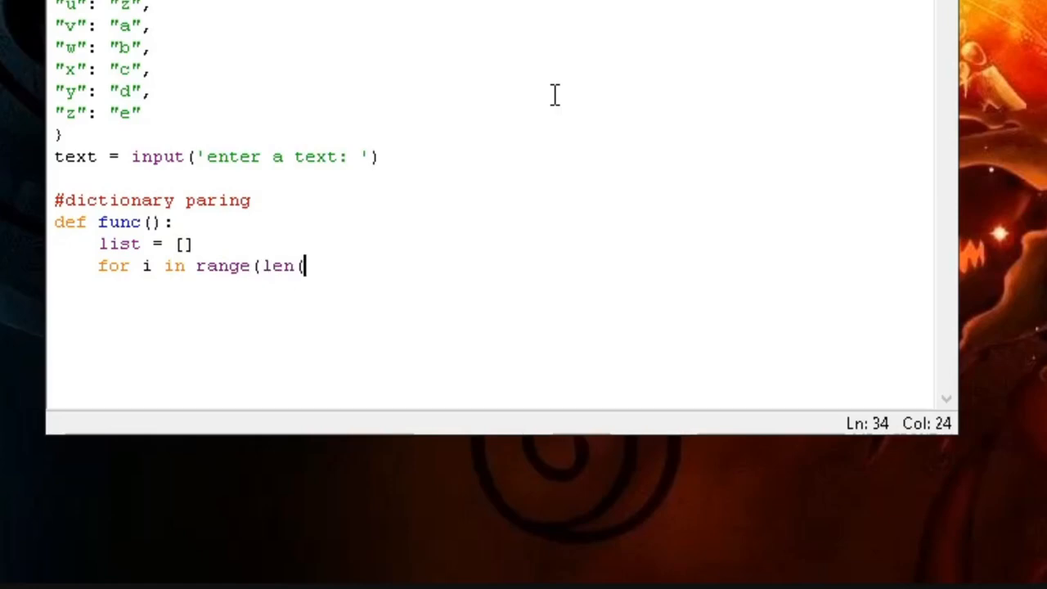
text(text)):)
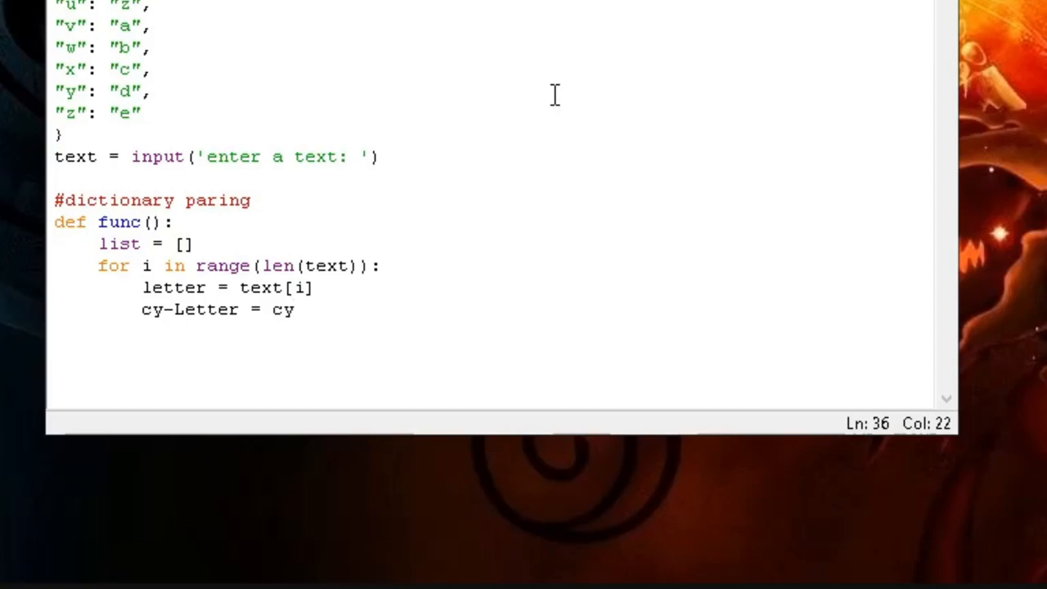
Step: Look up each letter in cypha[letter] and append it to the list
text(pha[let)
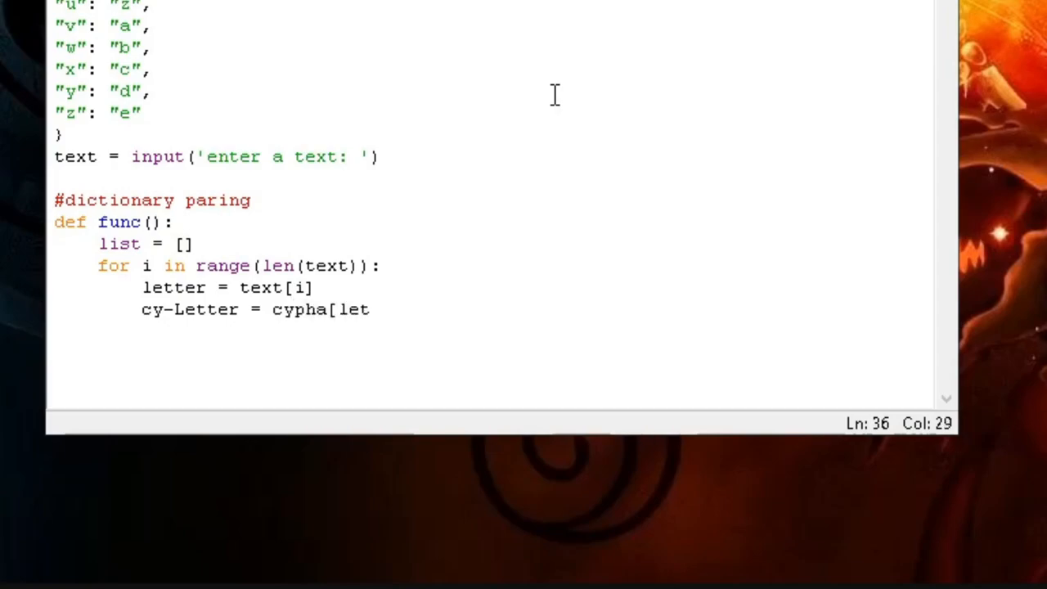
text(ter])
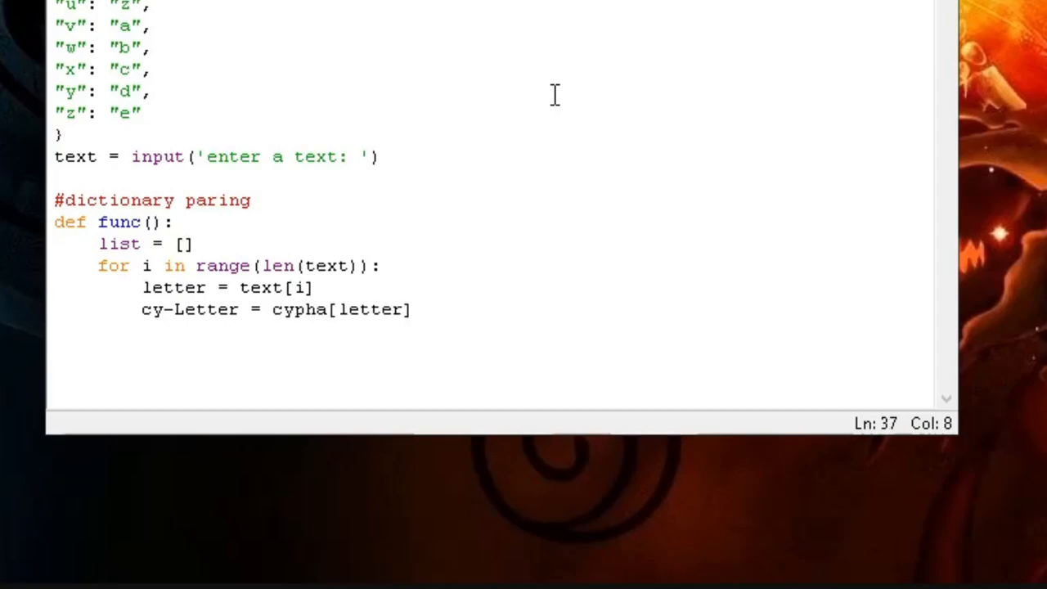
text(list.a)
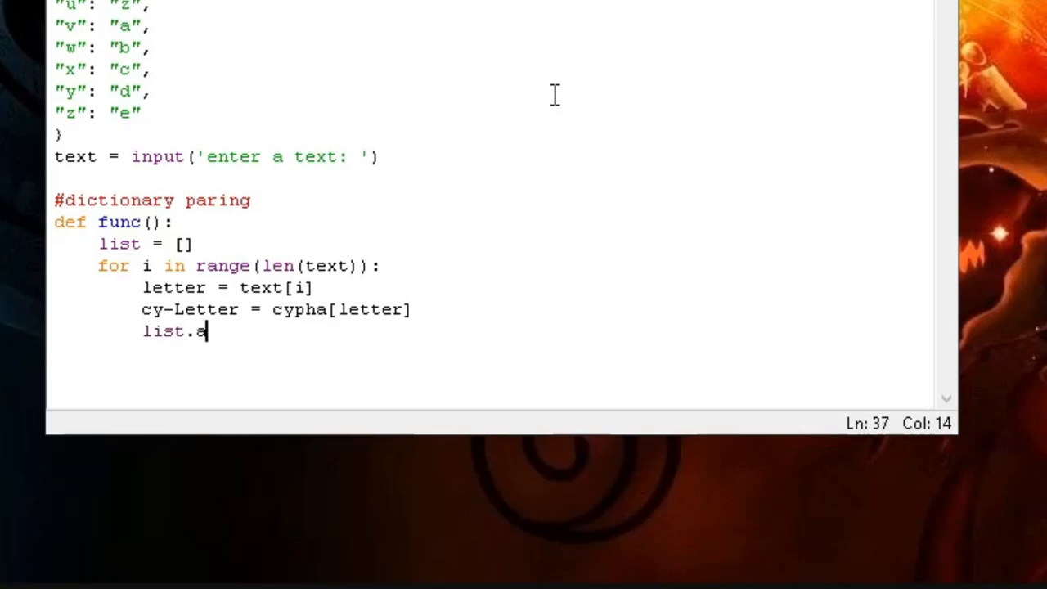
text(ppend(cy_letter)
click(294, 353)
text(print(''.join(list)))
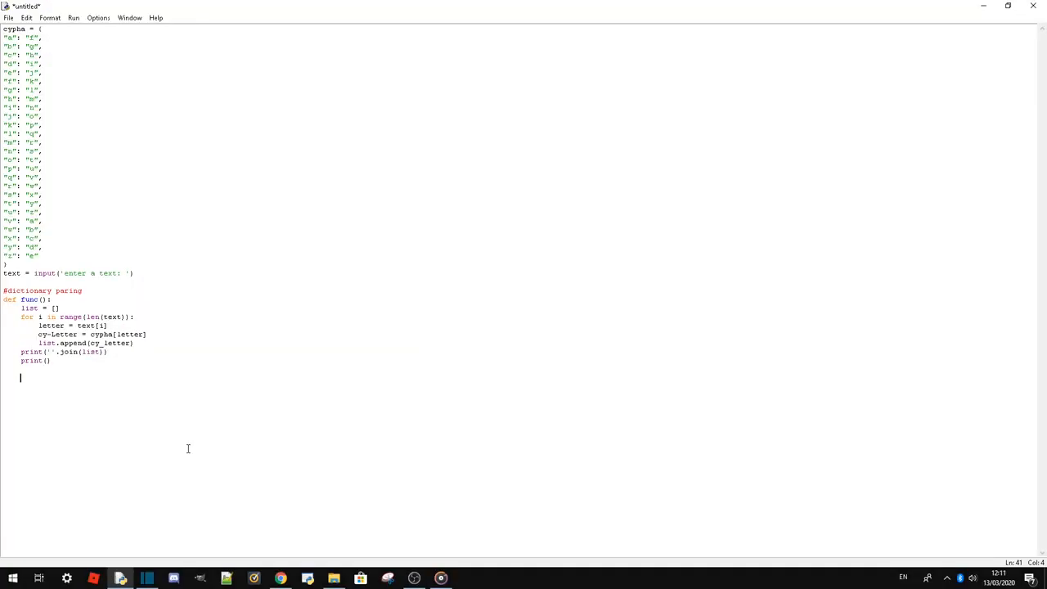
Step: Dedent, call func(), and ask repeat = input('Again? y/n: ')
key(backspace)
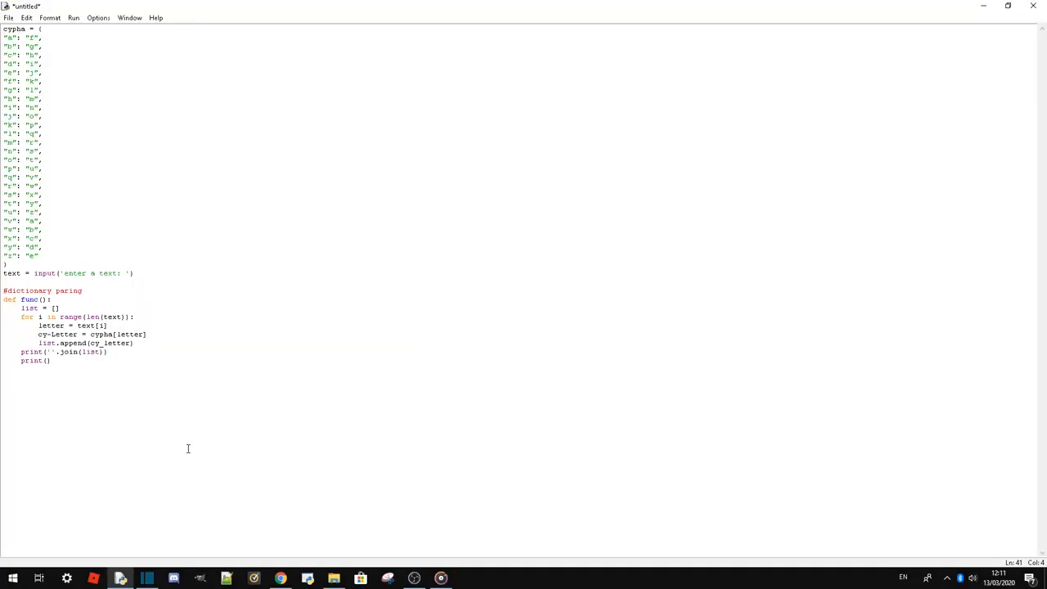
text(func()
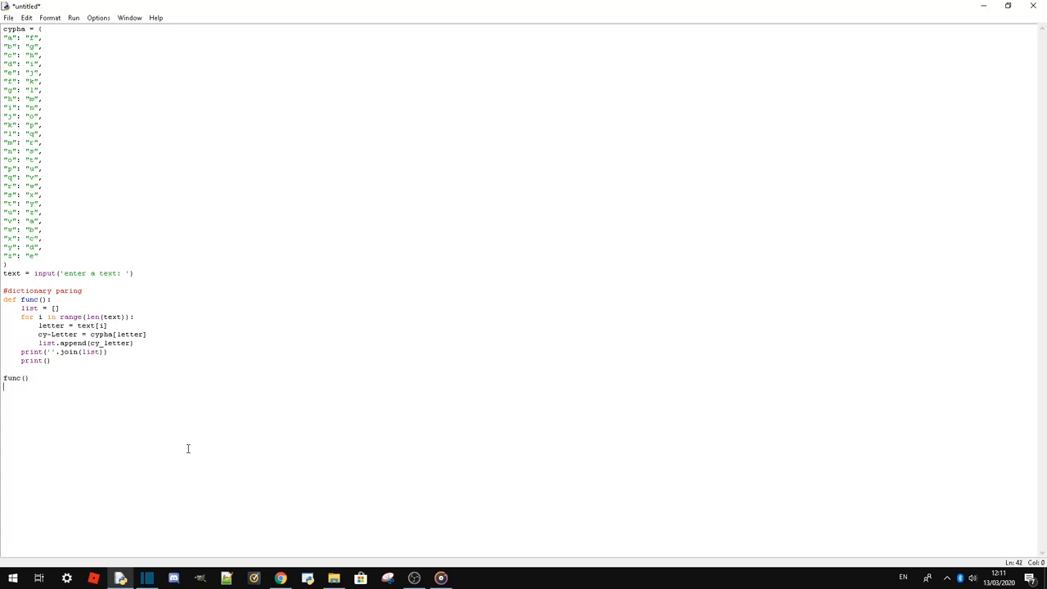
text(repeat =)
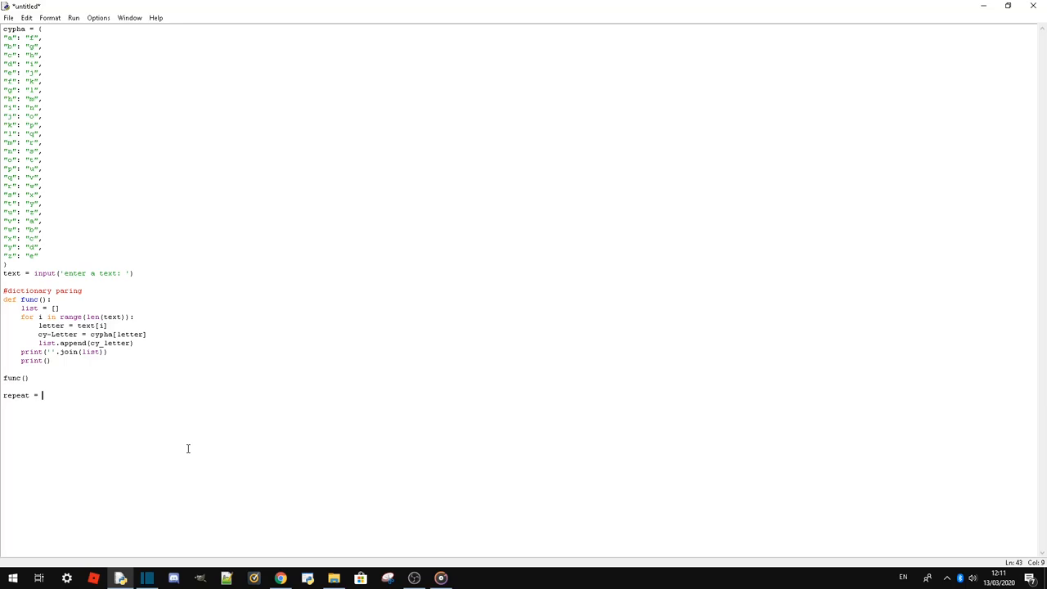
text(input)
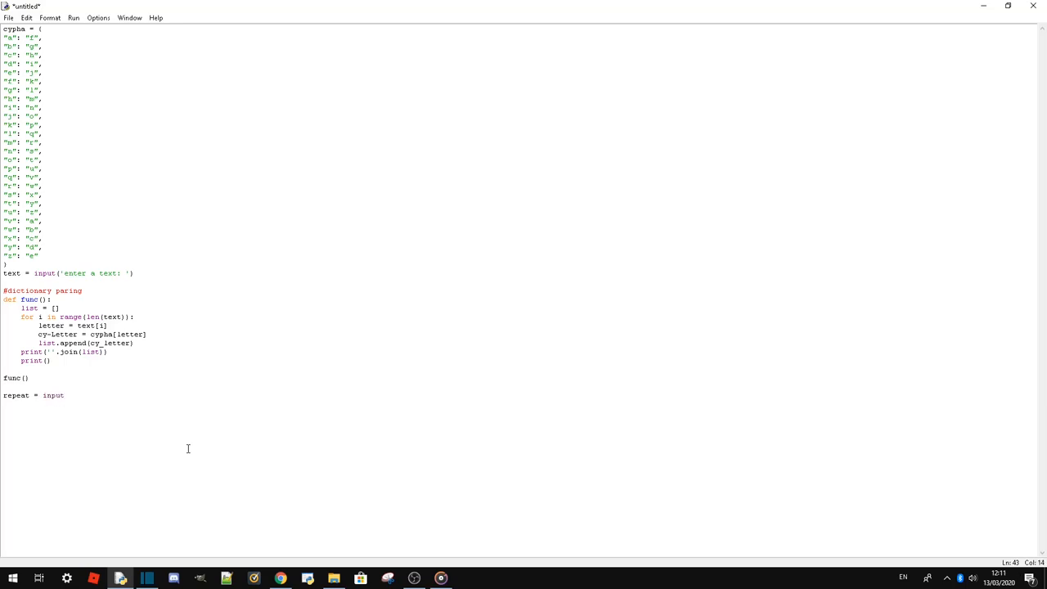
text(('Again? y/n:)
click(164, 412)
text(while)
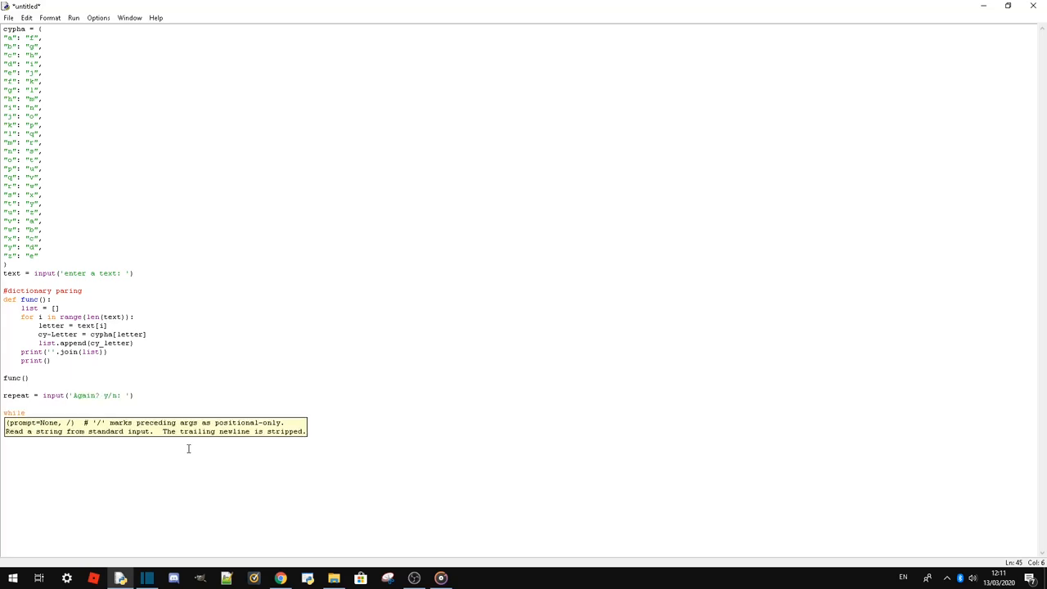
Step: Add a while repeat == 'y' loop that asks for repeat input again
text(repeat ==)
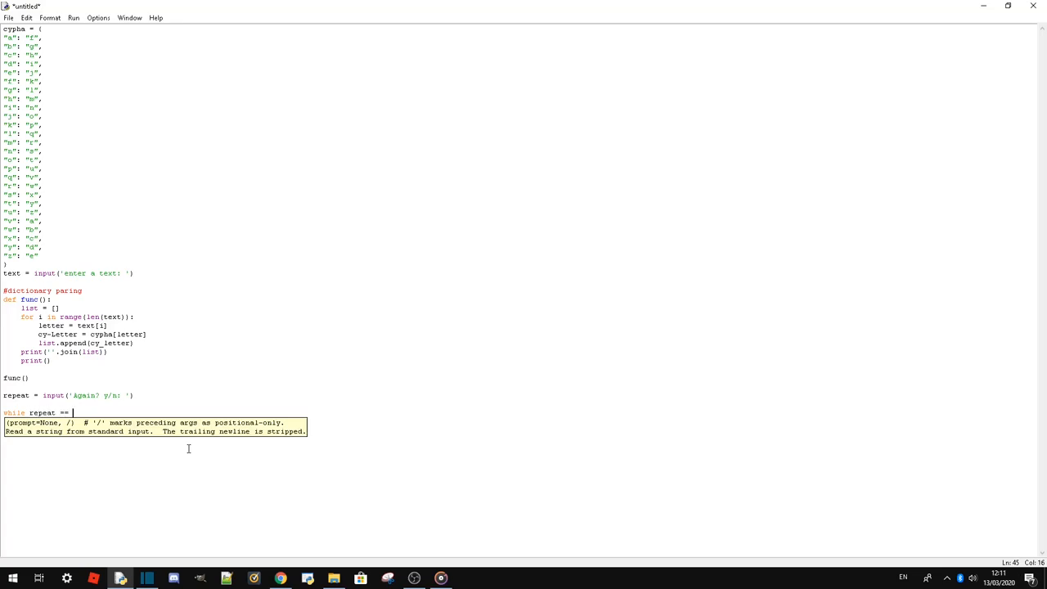
text('y':)
click(67, 273)
text(.lower()
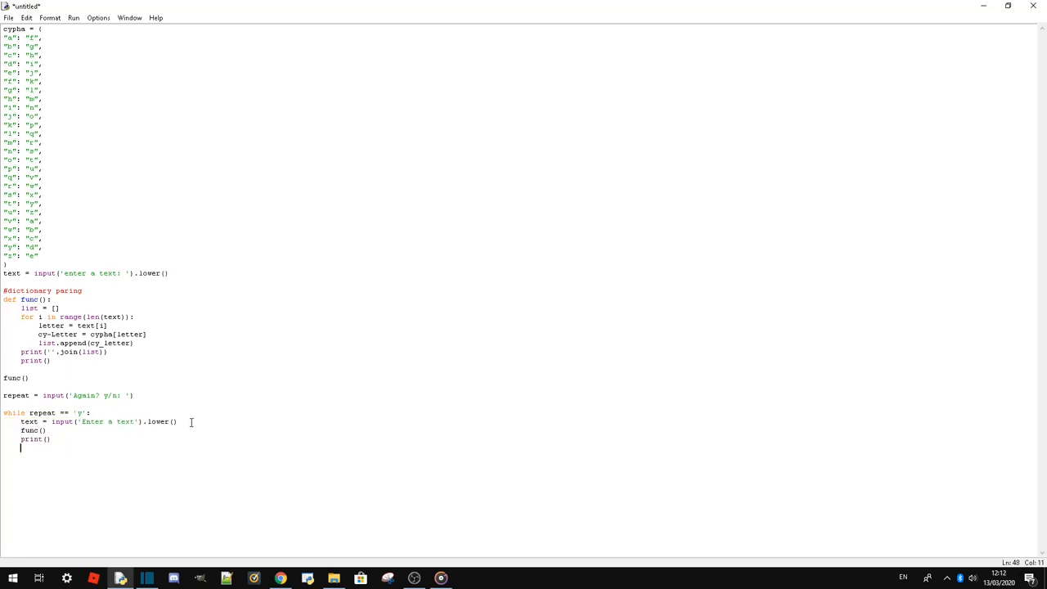
text(repeat)
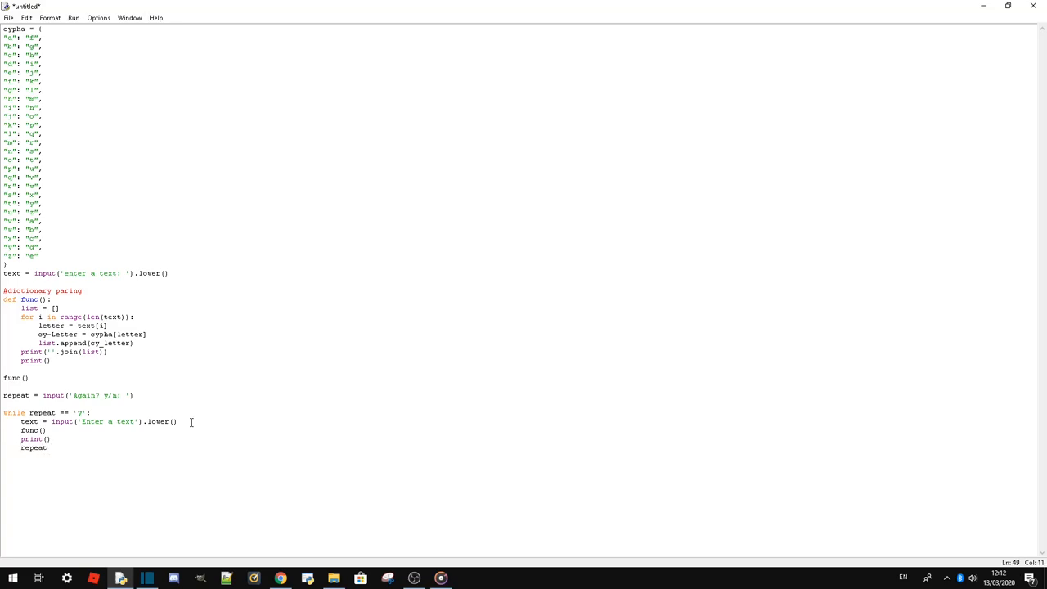
text(= input ()
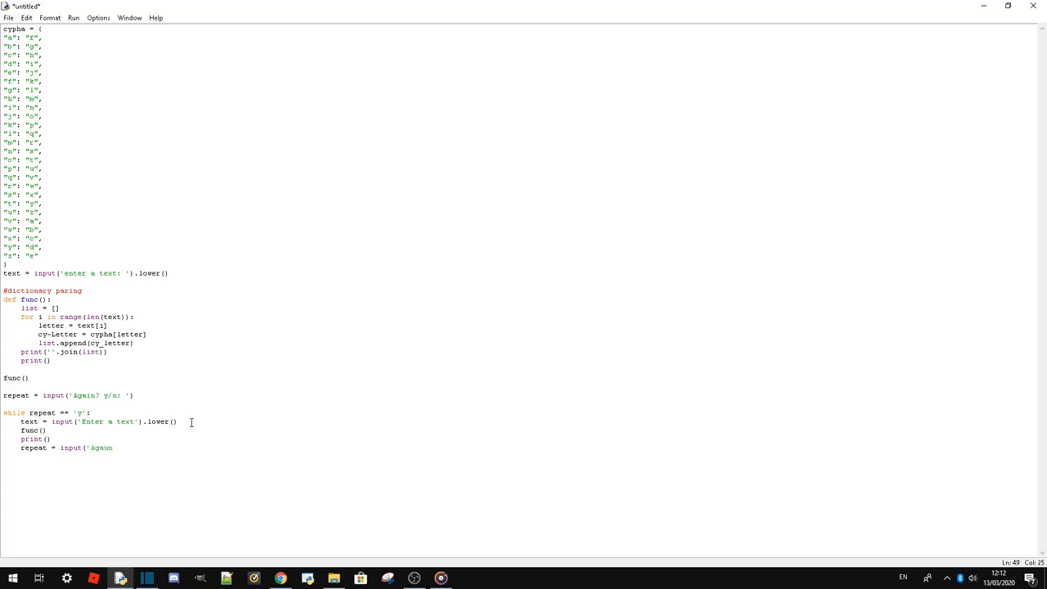
key(Backspace)
text(in? y/n: ').lower())
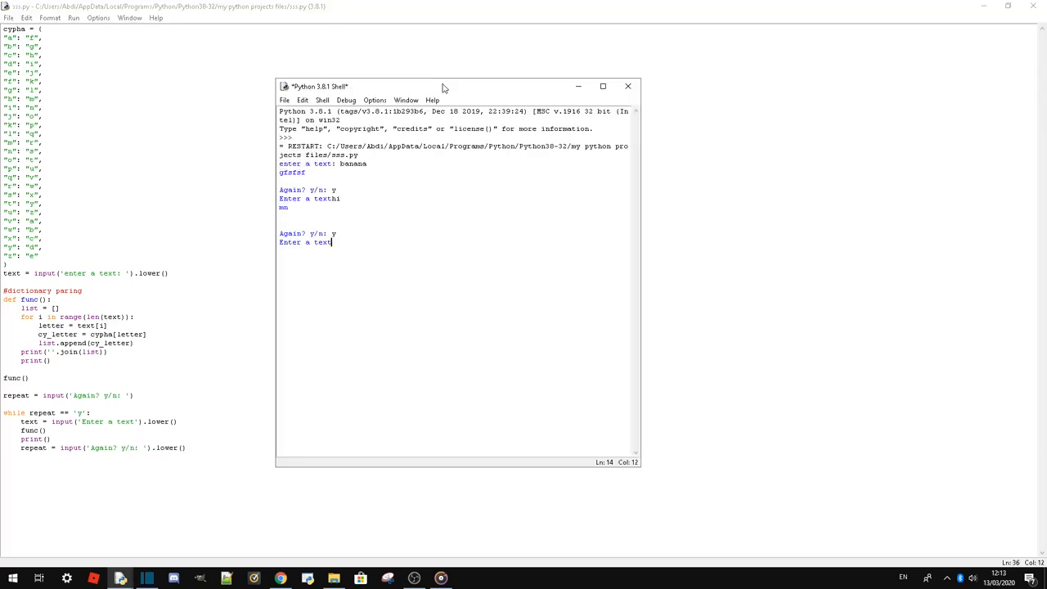
mouse_move(640, 90)
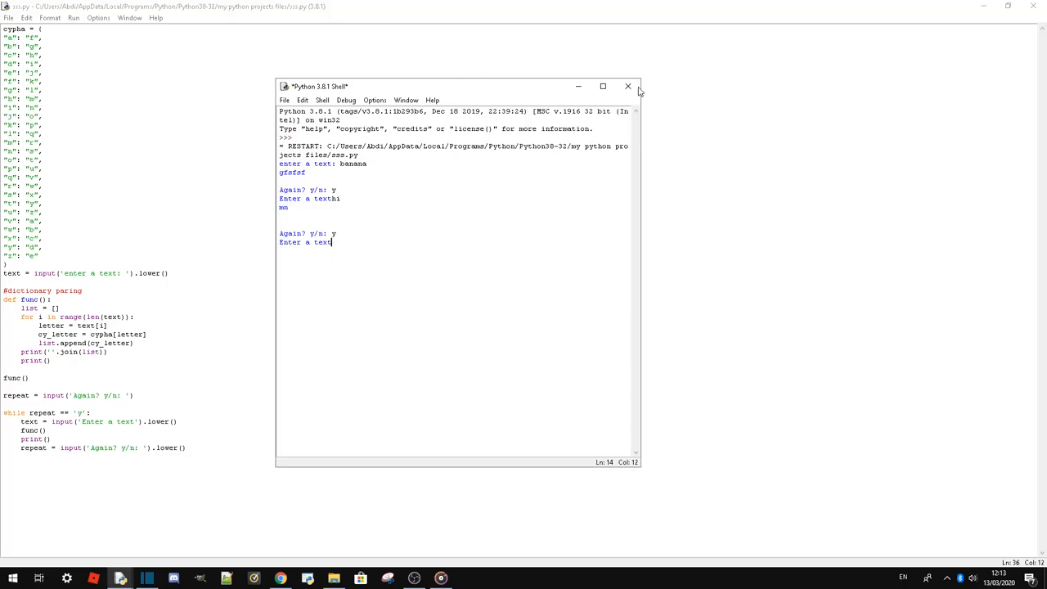
Step: Close the earlier shell, answer y to Again, and enter 'hafza' to encrypt
click(629, 86)
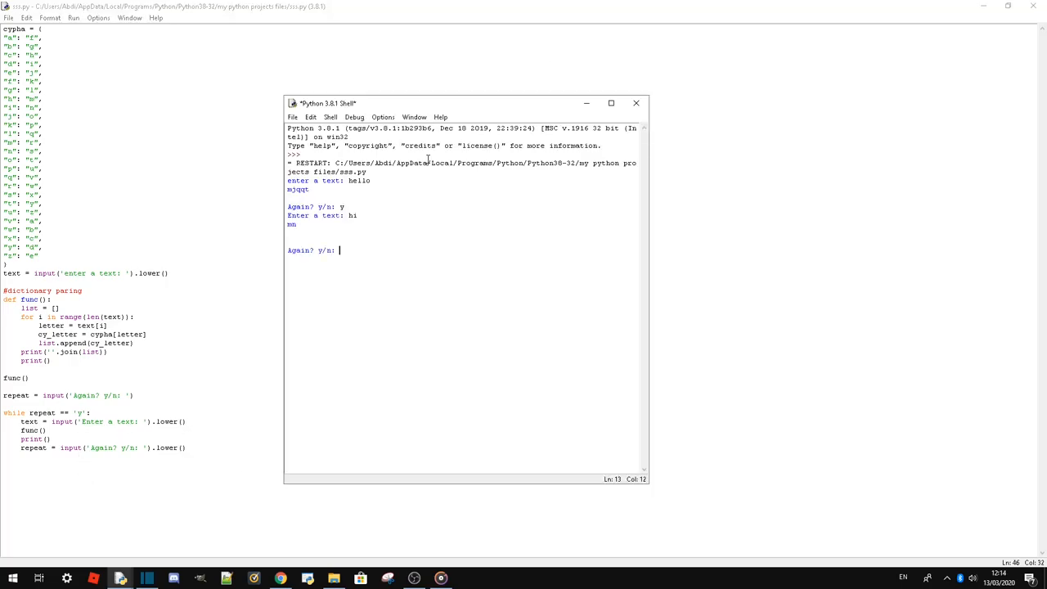
text(y)
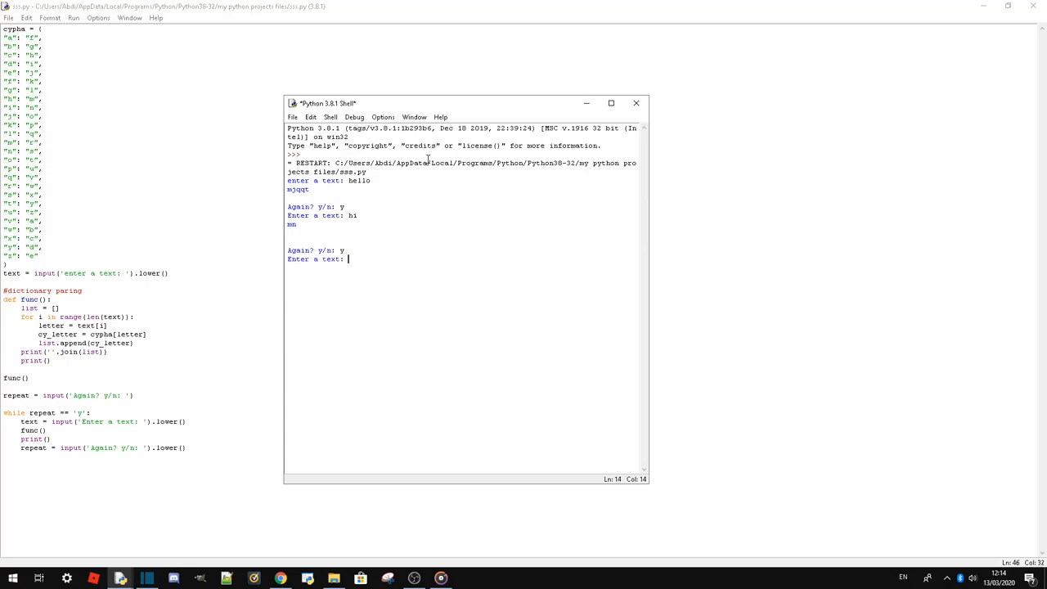
text(hafza)
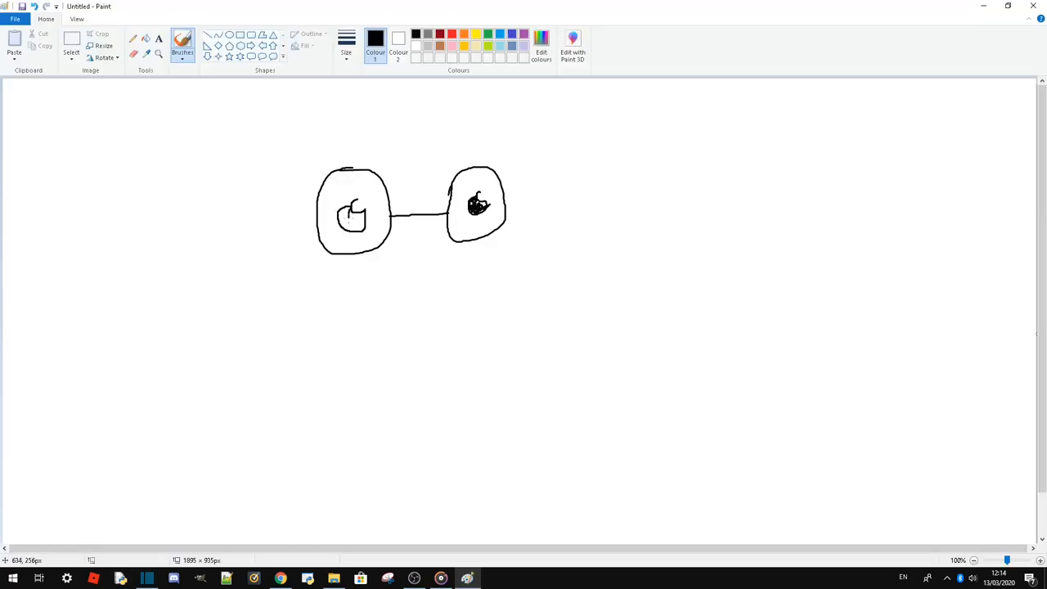
Step: Scribble black brush strokes over the mark inside the left circle
drag(347, 213, 356, 221)
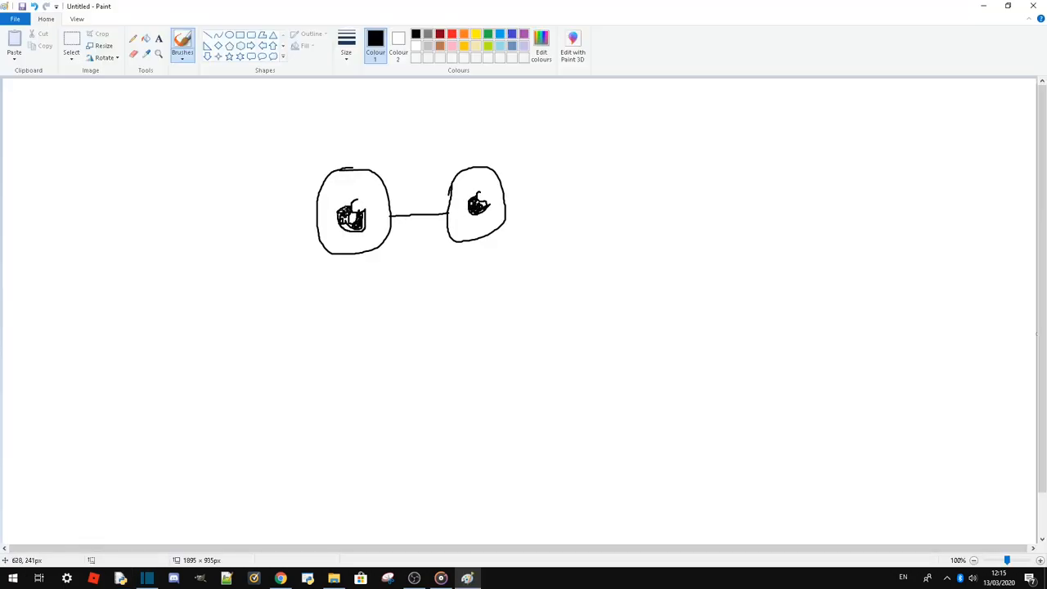